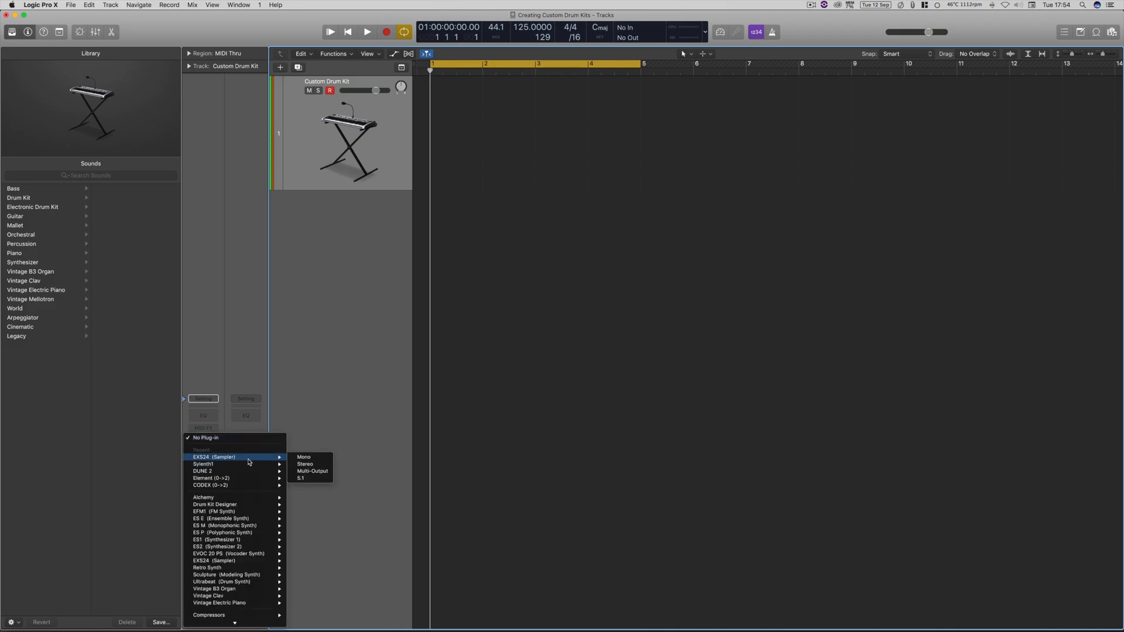
{"action": "mouse_move", "coordinate": [305, 463]}
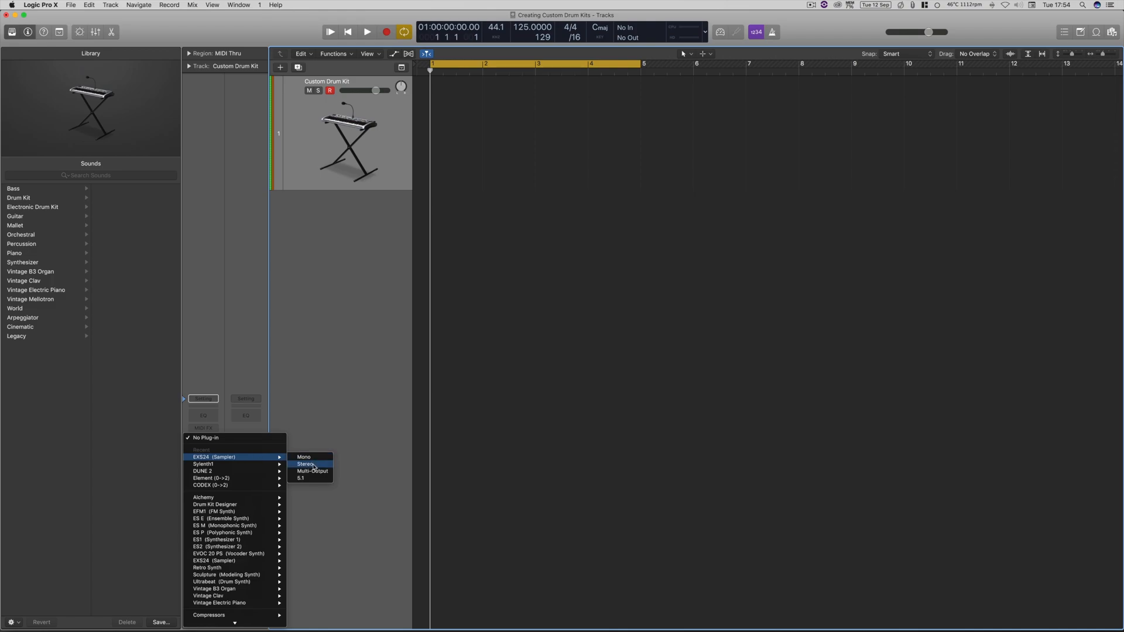
{"action": "mouse_move", "coordinate": [276, 460]}
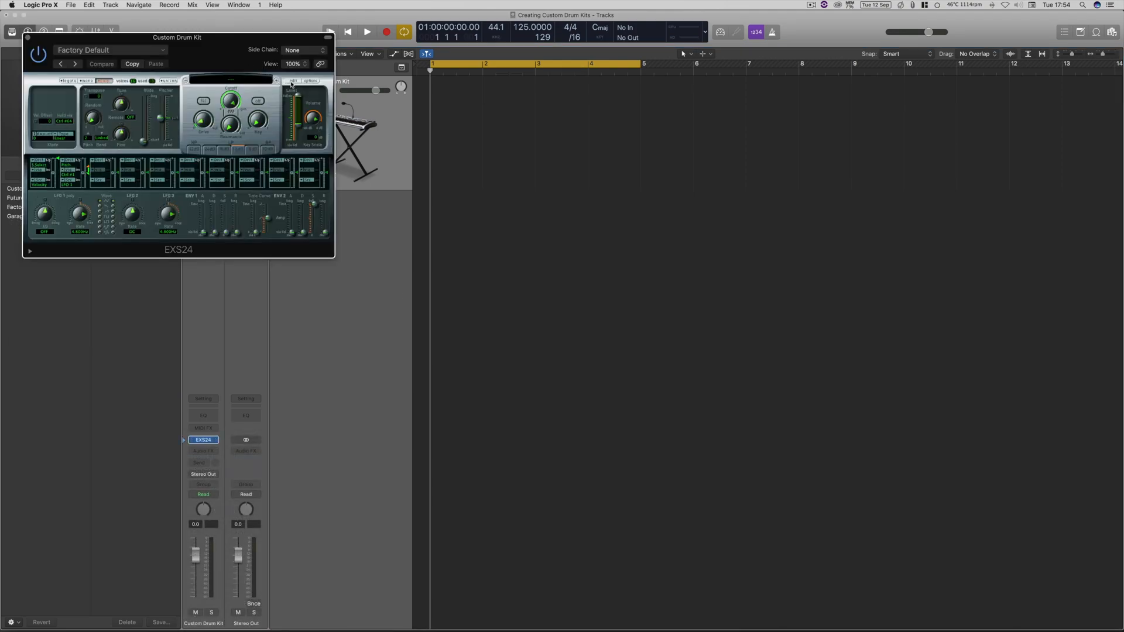
Step: Bring up the EXS24 instrument editor from the sampler's Edit button
{"action": "left_click", "coordinate": [274, 81]}
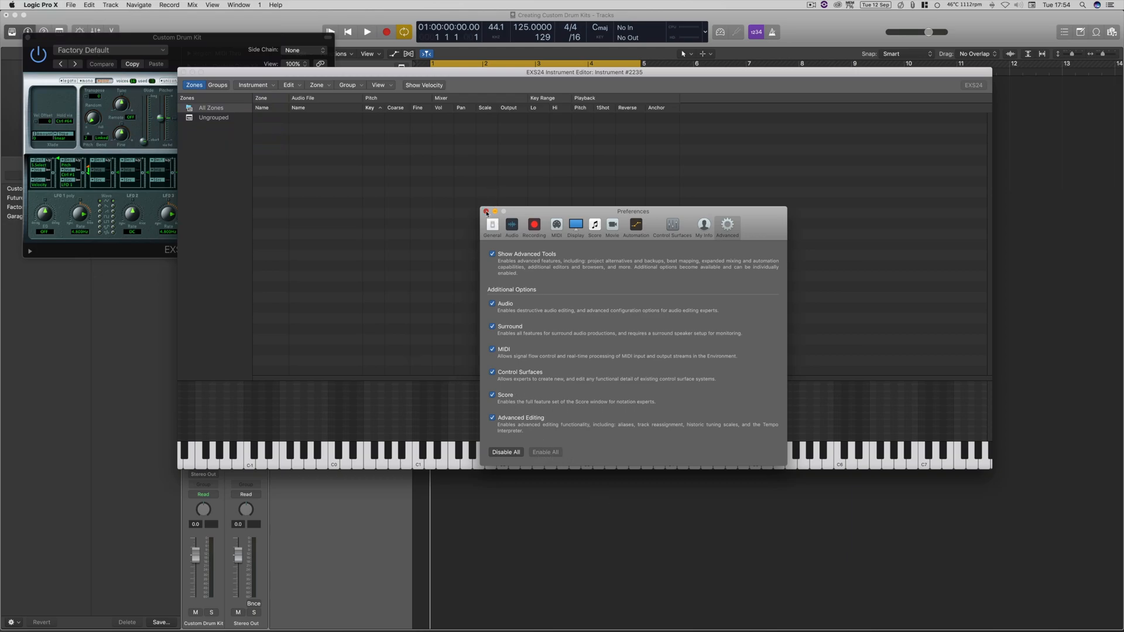
Step: Dismiss Preferences and shrink the EXS24 editor to make room for Finder
{"action": "left_click", "coordinate": [486, 212]}
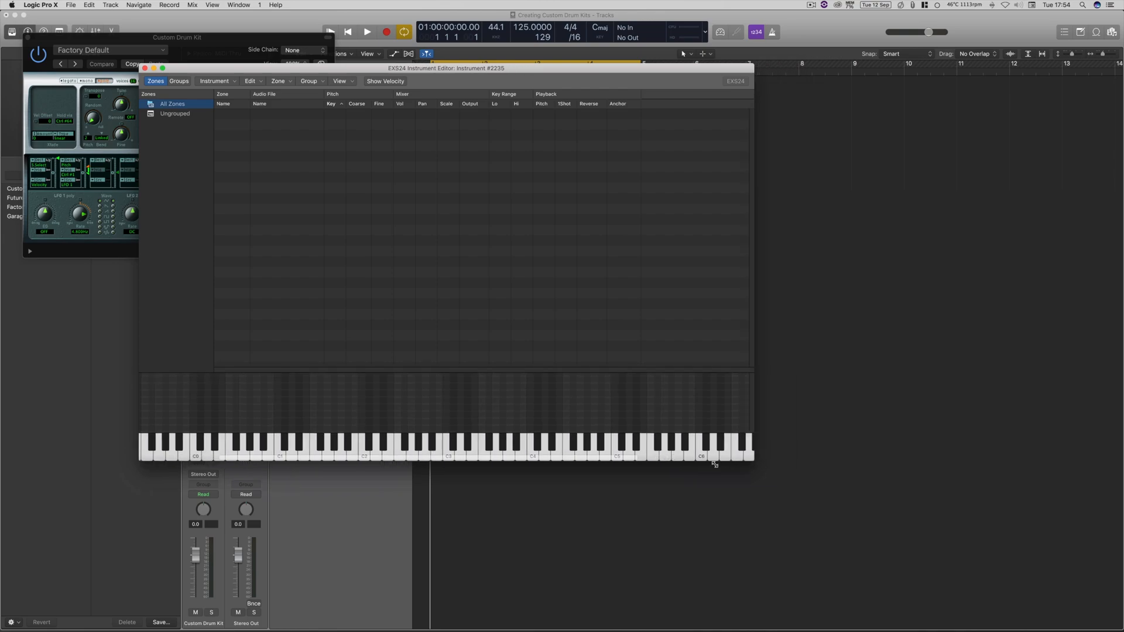
{"action": "left_click_drag", "start_coordinate": [445, 68], "coordinate": [379, 48]}
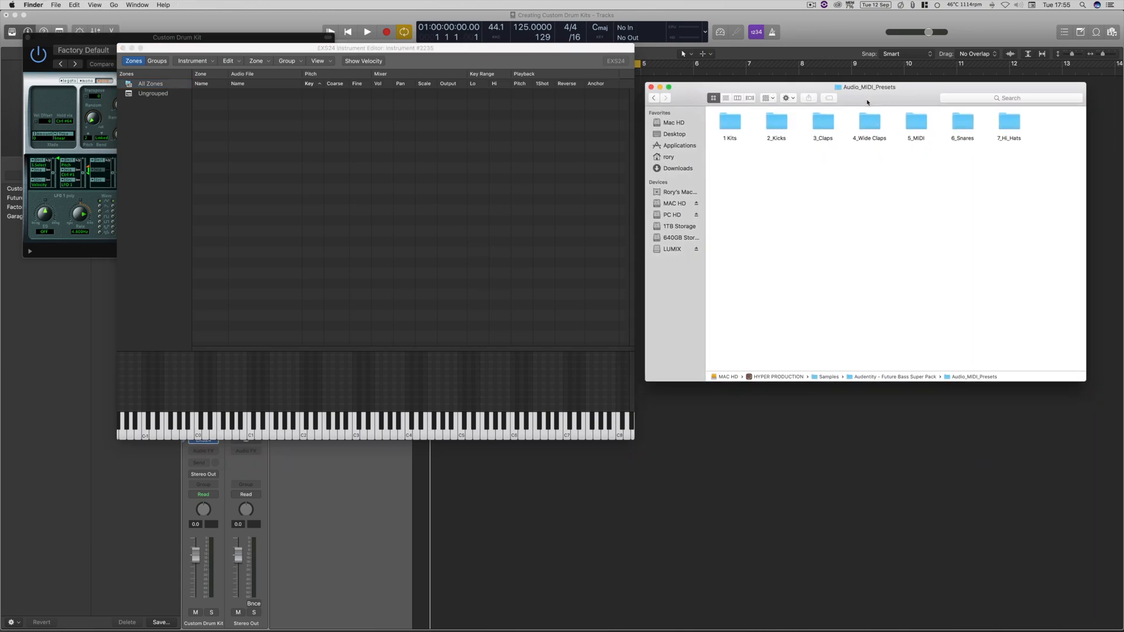
Step: Add Kick 02 from the 2_Kicks folder as a zone and audition further kicks
{"action": "left_click", "coordinate": [775, 122]}
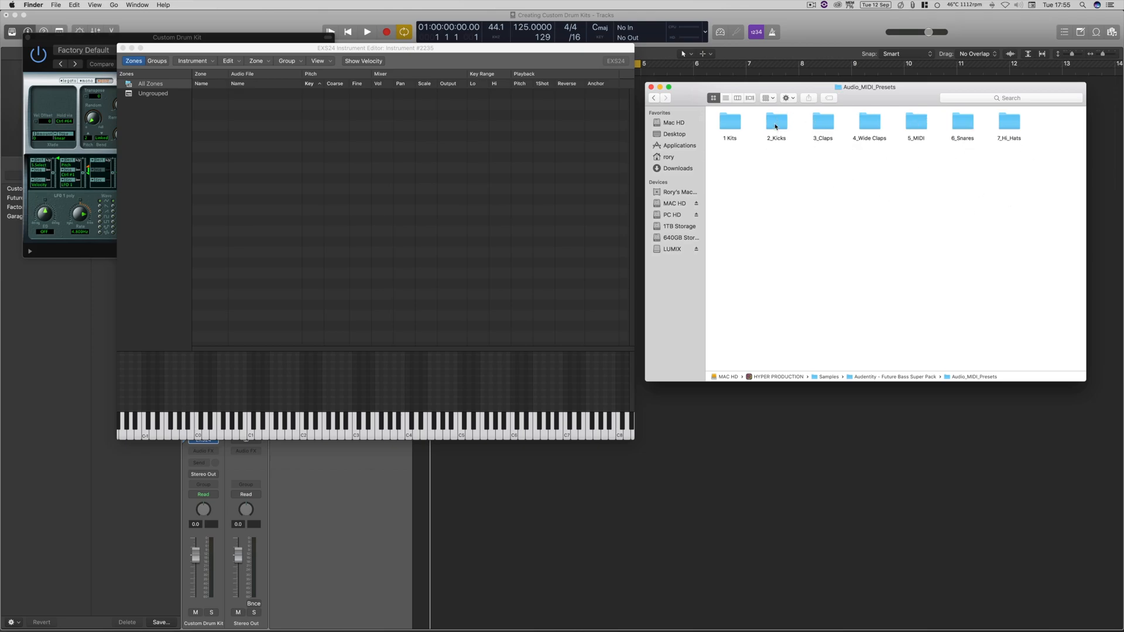
{"action": "double_click", "coordinate": [776, 122]}
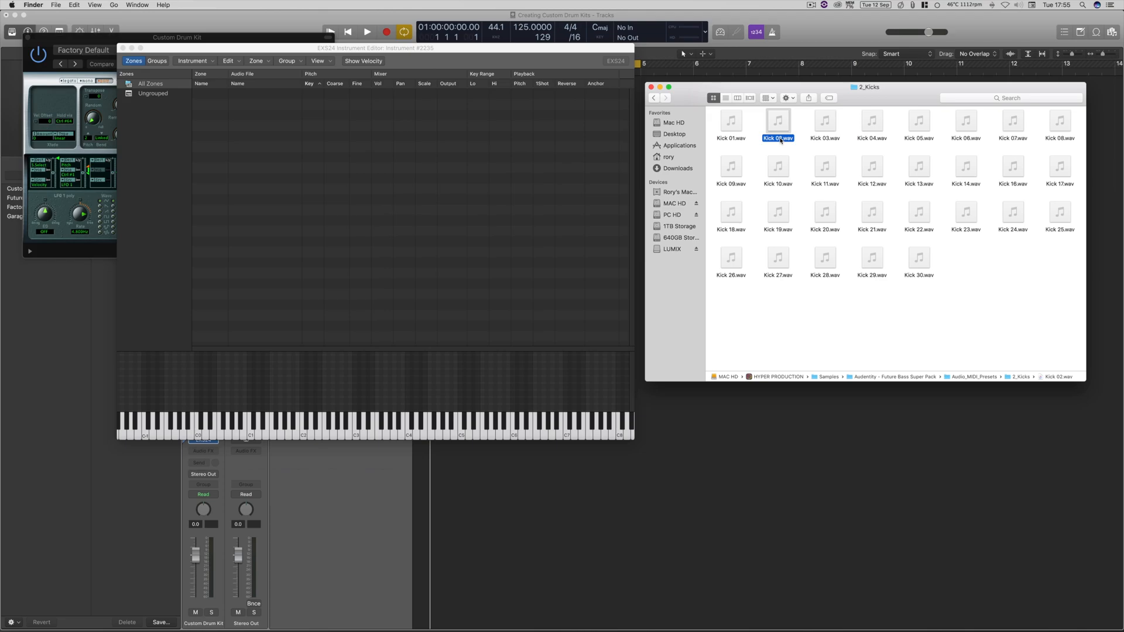
{"action": "left_click_drag", "start_coordinate": [777, 120], "coordinate": [241, 97]}
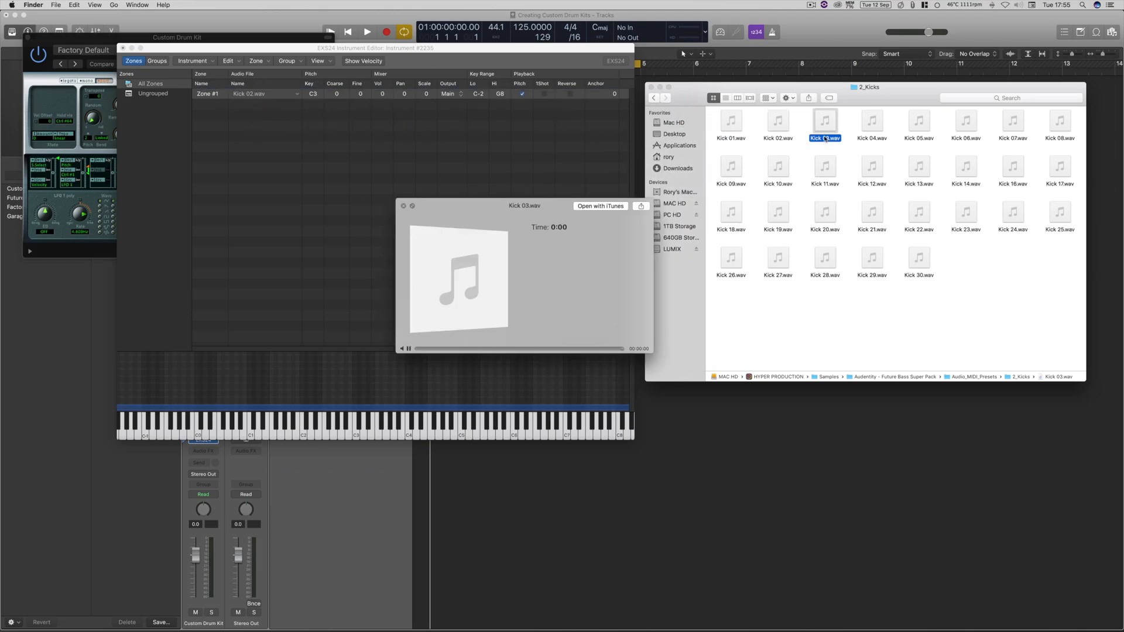
{"action": "left_click", "coordinate": [917, 122]}
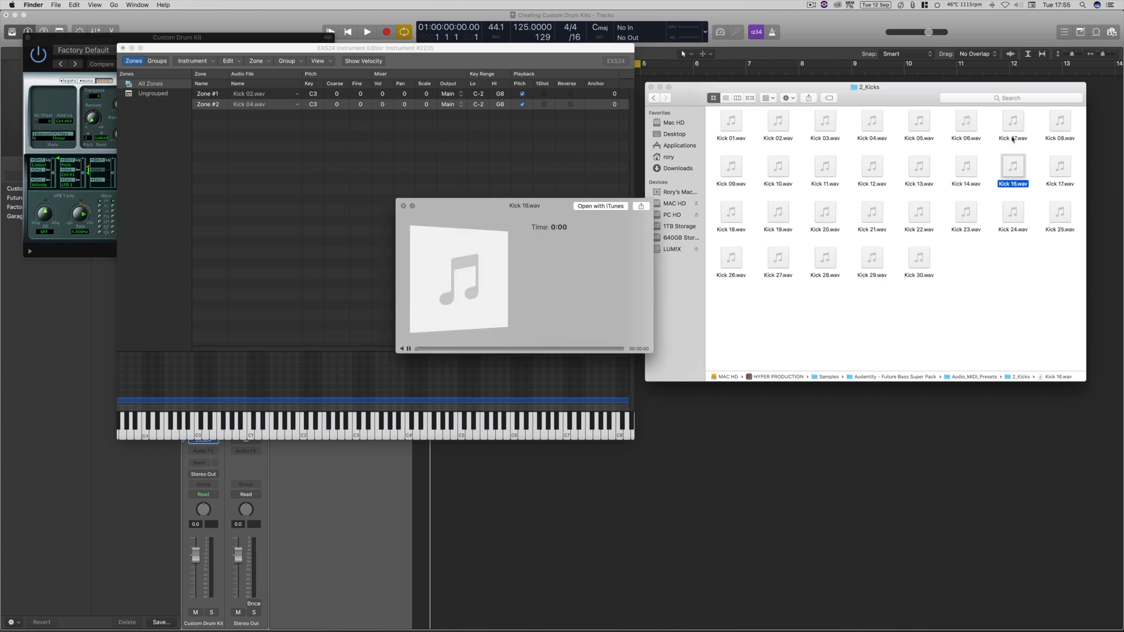
{"action": "left_click", "coordinate": [1060, 121]}
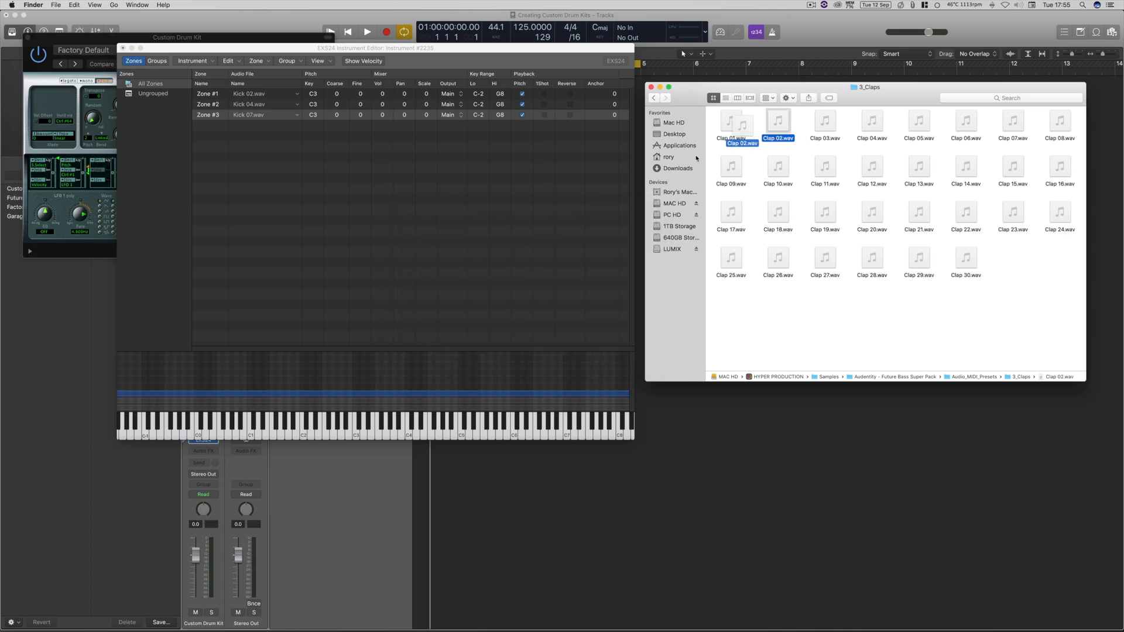
Step: Add three claps, Closed Hihat 02–04 as contiguous zones from C1, and Open Hihat 05, then close Finder
{"action": "left_click", "coordinate": [871, 120]}
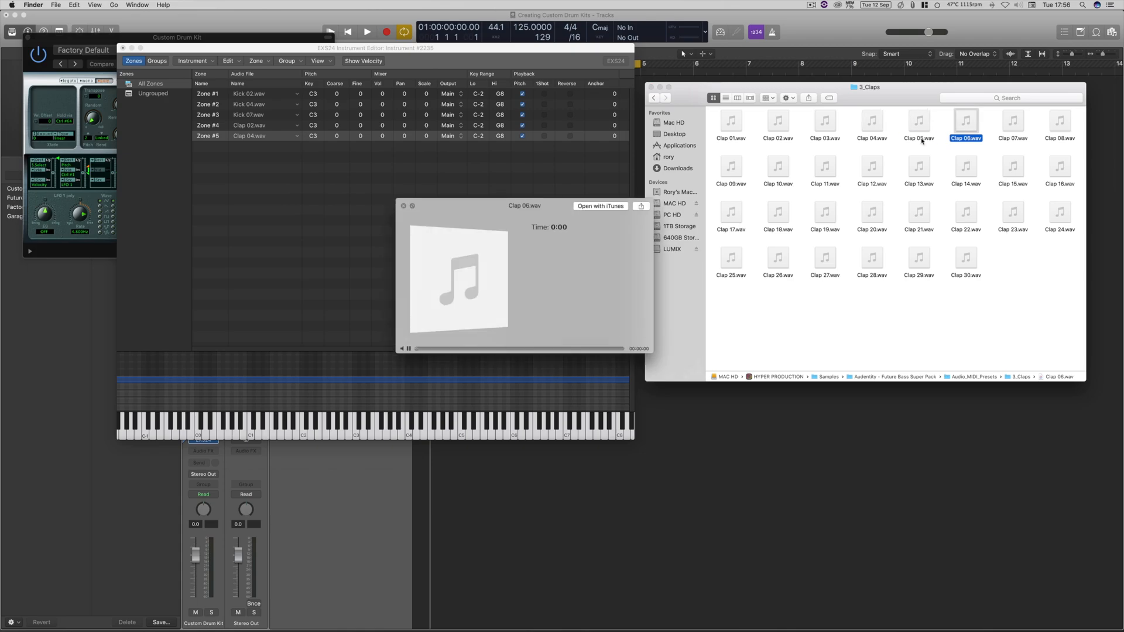
{"action": "left_click", "coordinate": [1061, 121]}
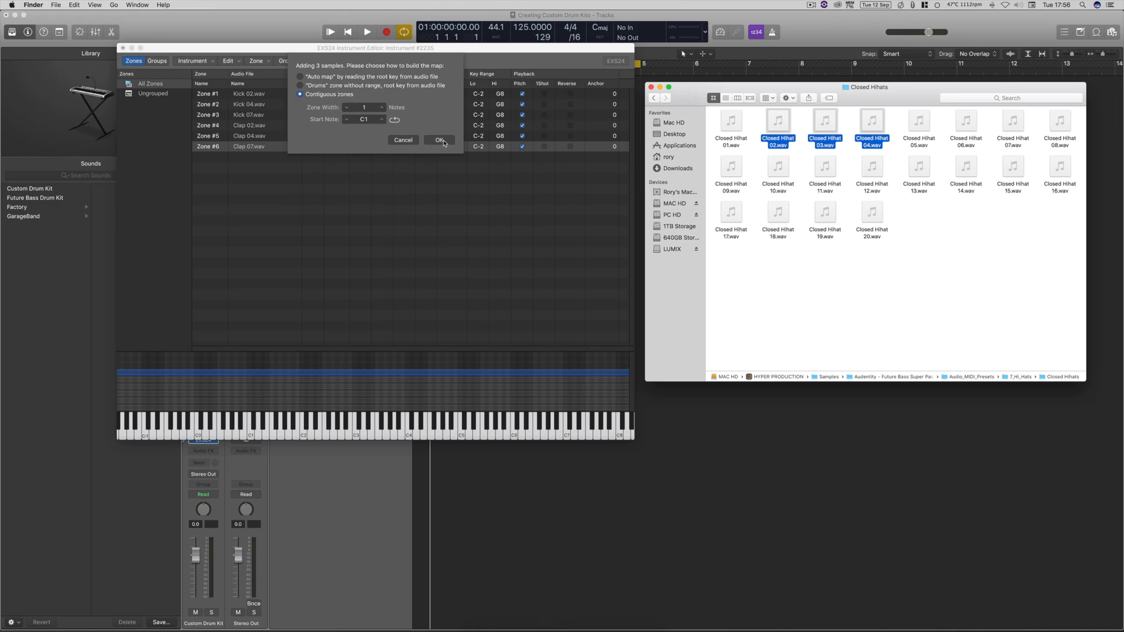
{"action": "left_click", "coordinate": [439, 140]}
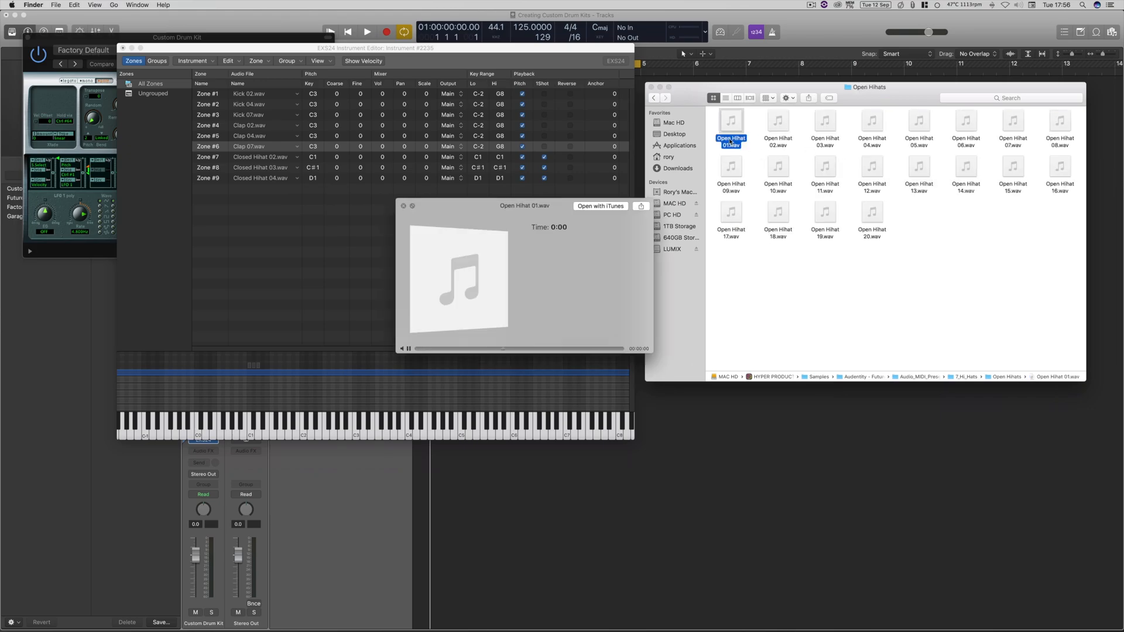
{"action": "left_click", "coordinate": [871, 121]}
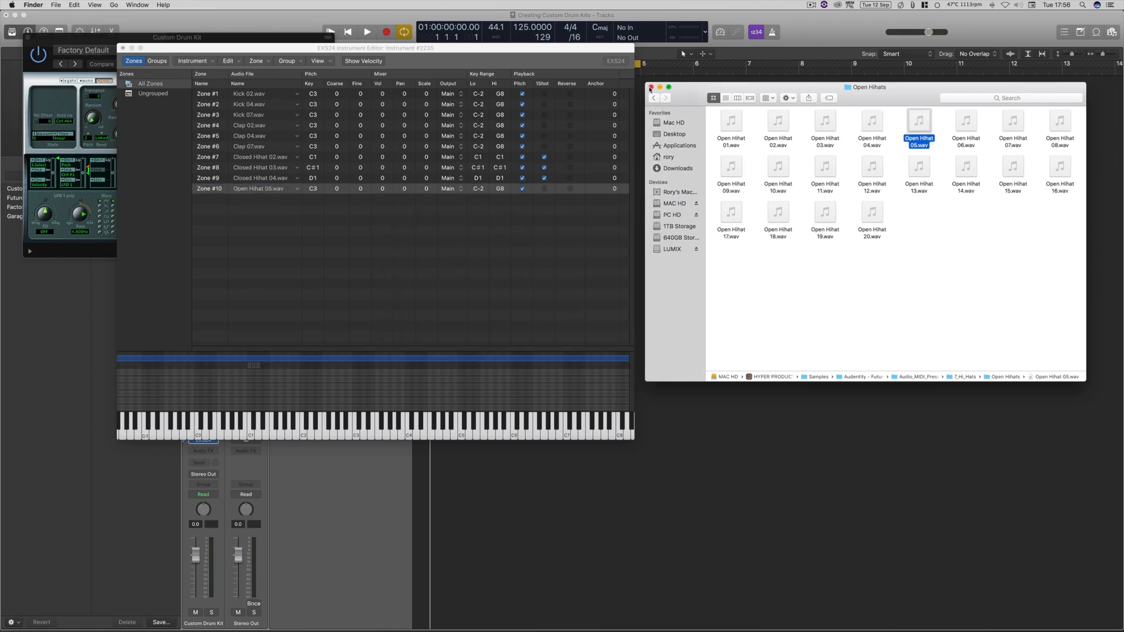
{"action": "left_click", "coordinate": [649, 86]}
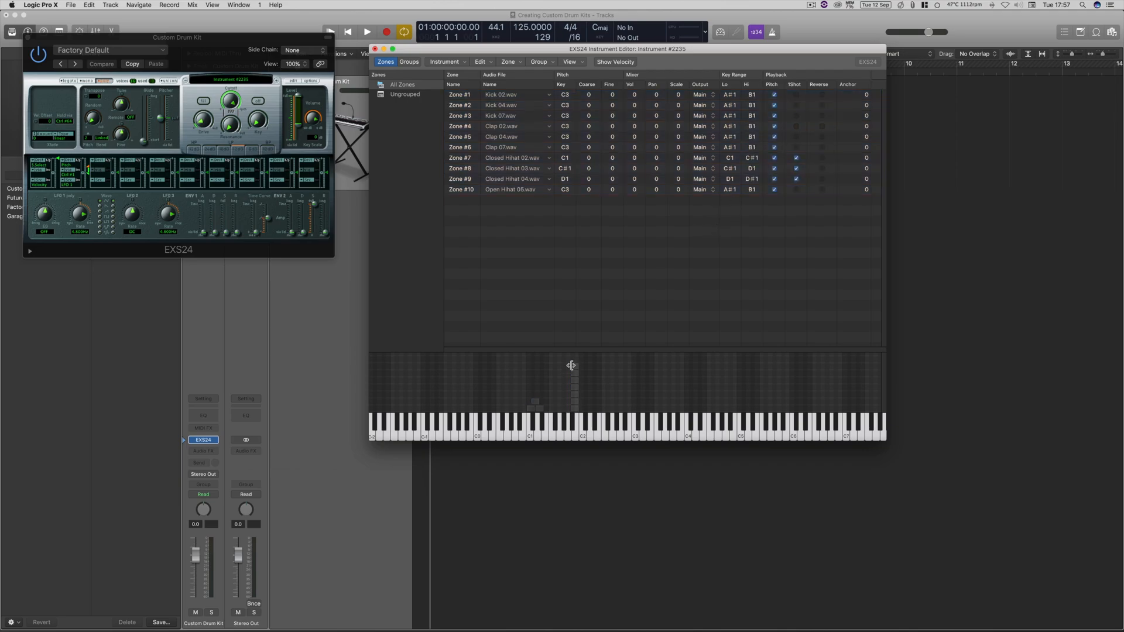
Step: Assign the kick, Clap 02, Clap 04 and hi-hat zones each a single key between C1 and A1
{"action": "left_click", "coordinate": [502, 94]}
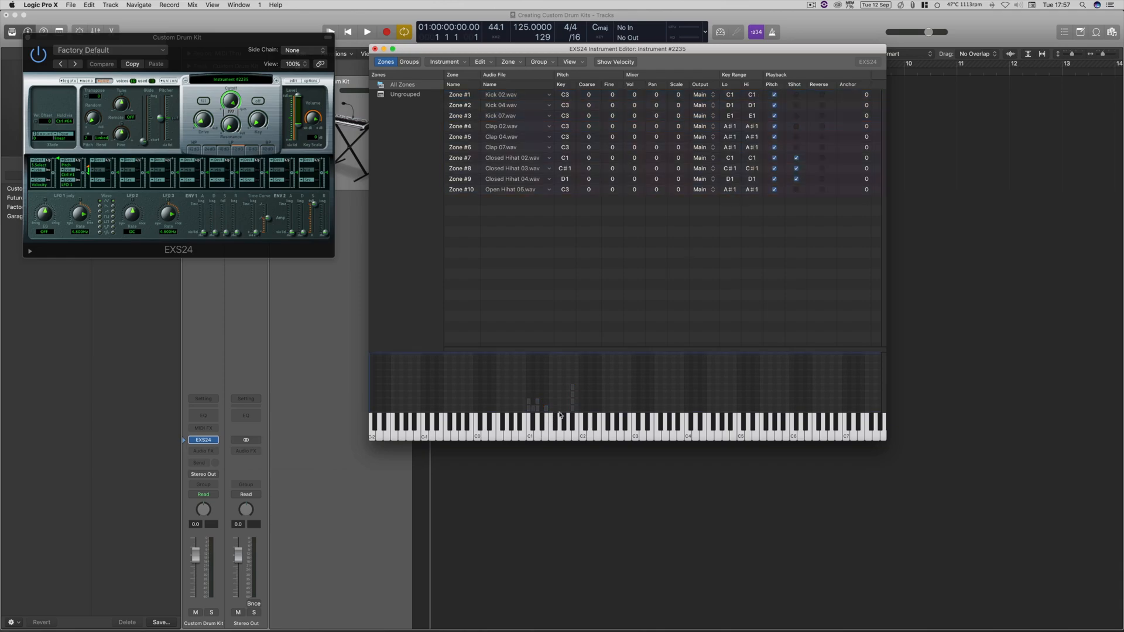
{"action": "left_click", "coordinate": [503, 116]}
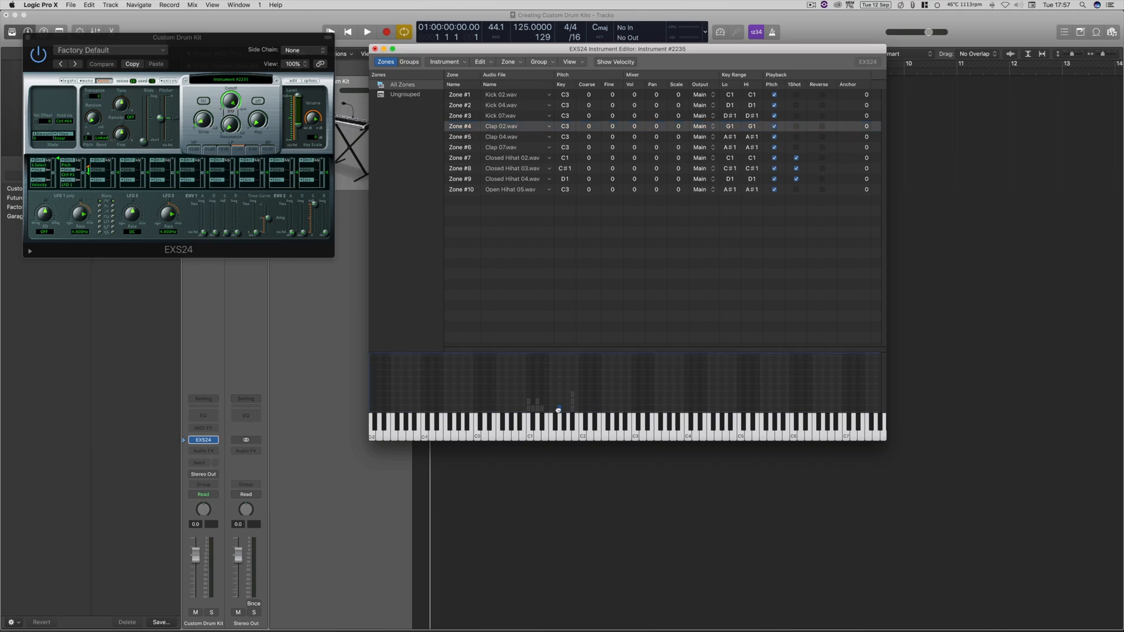
{"action": "left_click", "coordinate": [502, 136]}
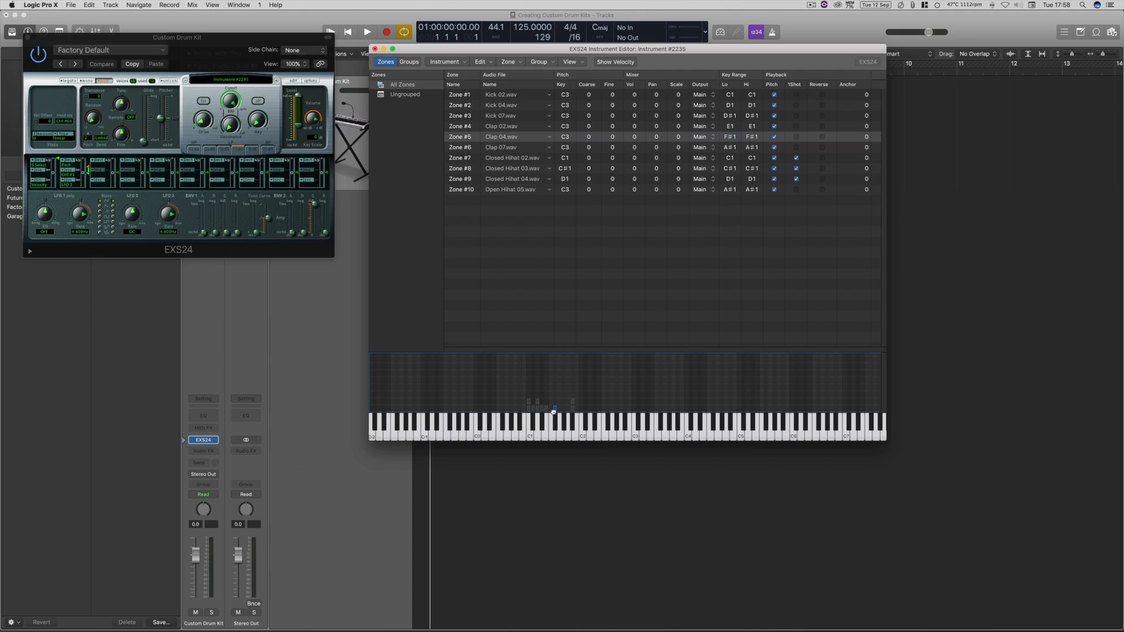
{"action": "left_click", "coordinate": [502, 147]}
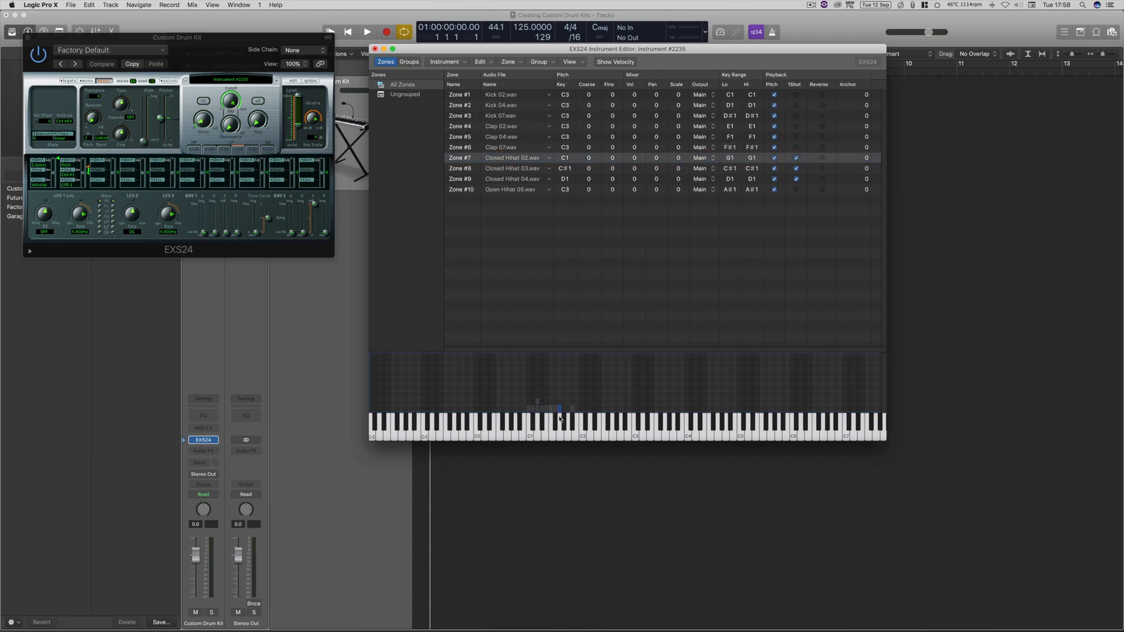
{"action": "left_click", "coordinate": [502, 167]}
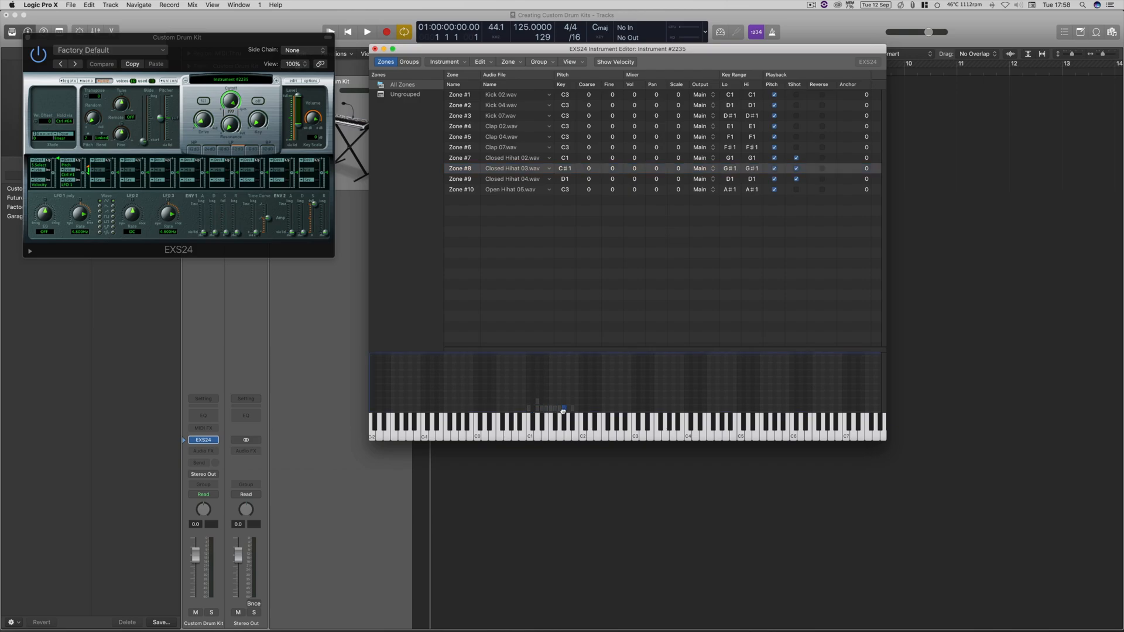
{"action": "left_click", "coordinate": [502, 178]}
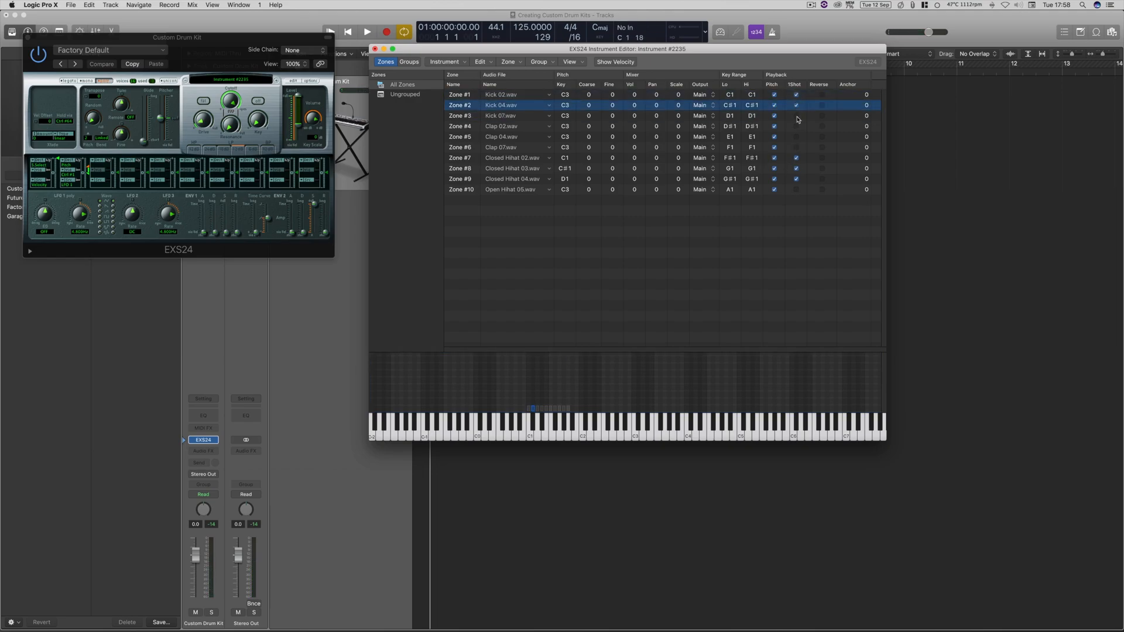
Step: Enable 1Shot with Pitch off on the zones and close the editor to reach the save prompt
{"action": "left_click", "coordinate": [502, 148]}
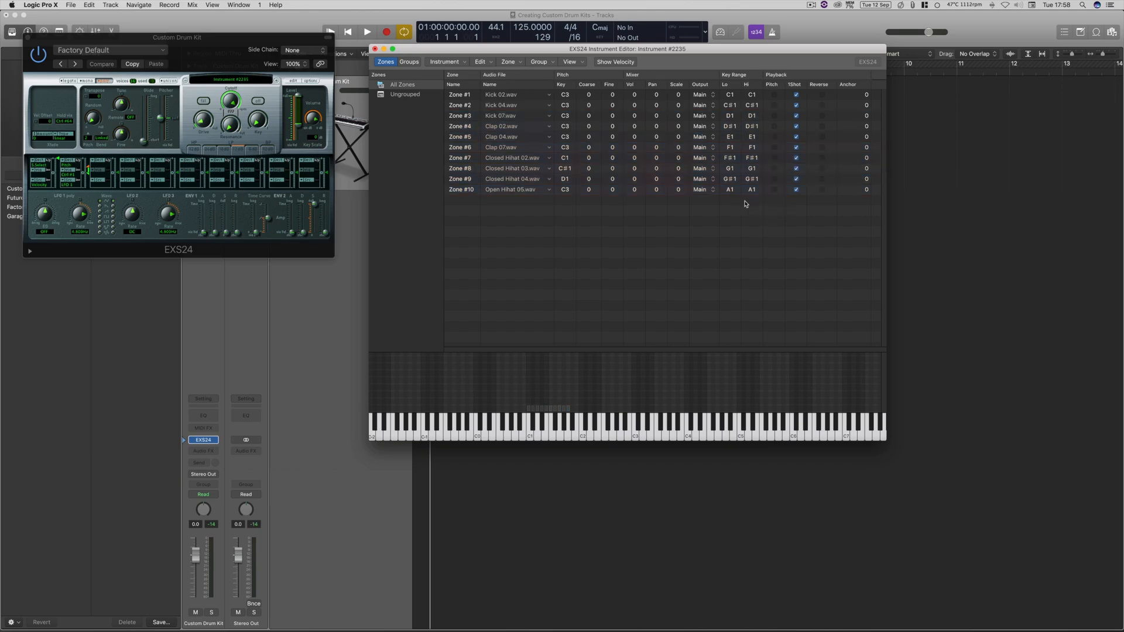
{"action": "left_click", "coordinate": [502, 169]}
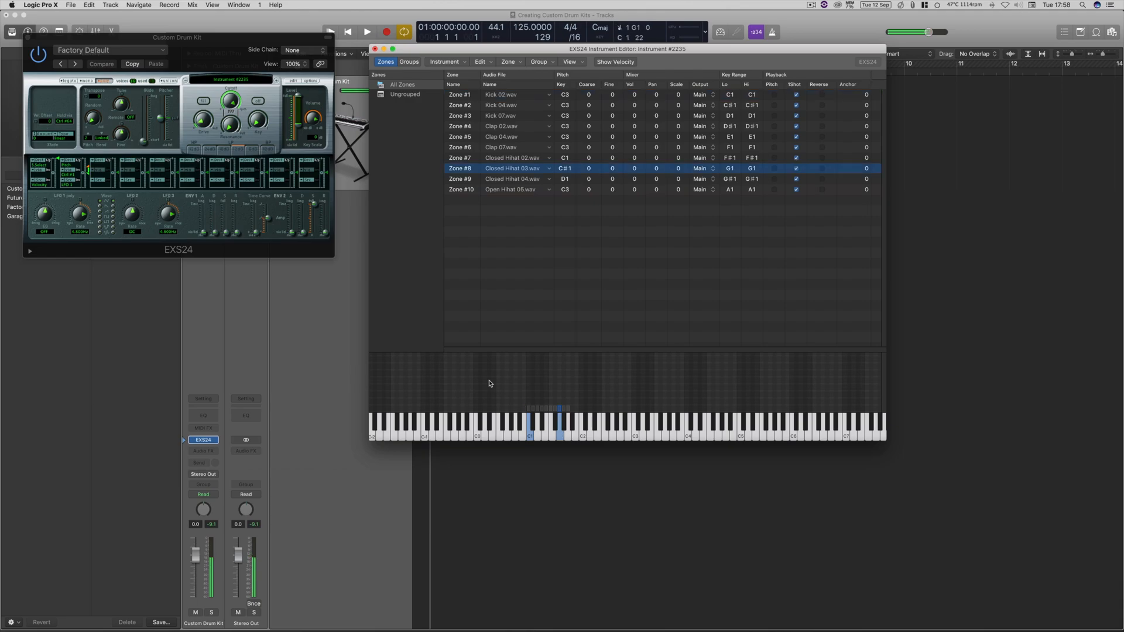
{"action": "left_click", "coordinate": [463, 190]}
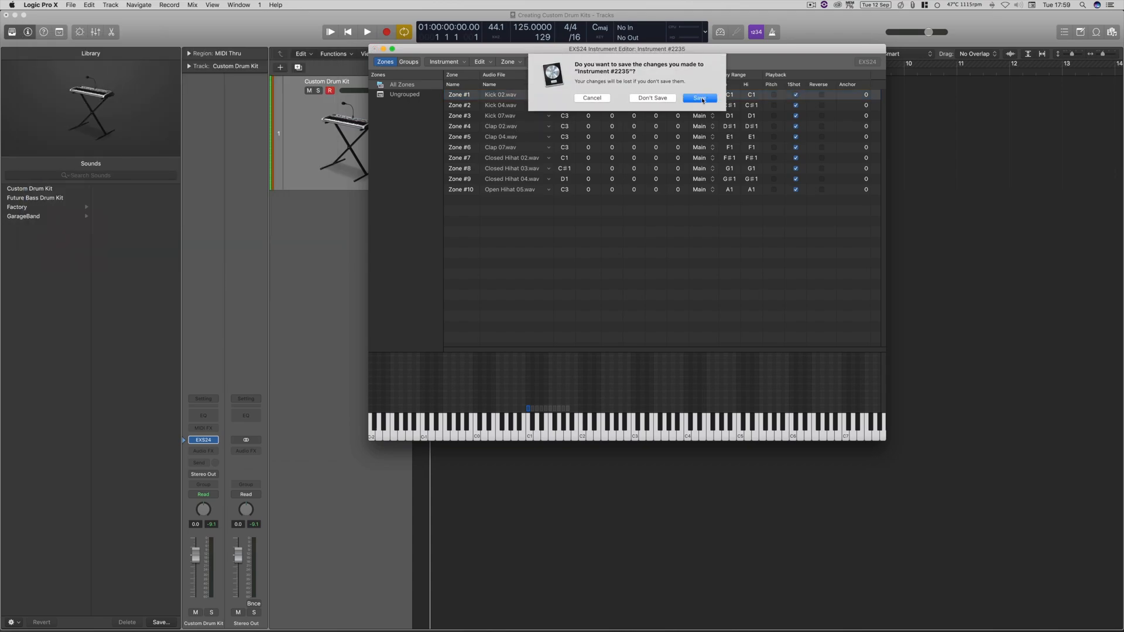
Step: Save the instrument as 'Future Bass Drum Kit' in Sampler Instruments
{"action": "left_click", "coordinate": [699, 97]}
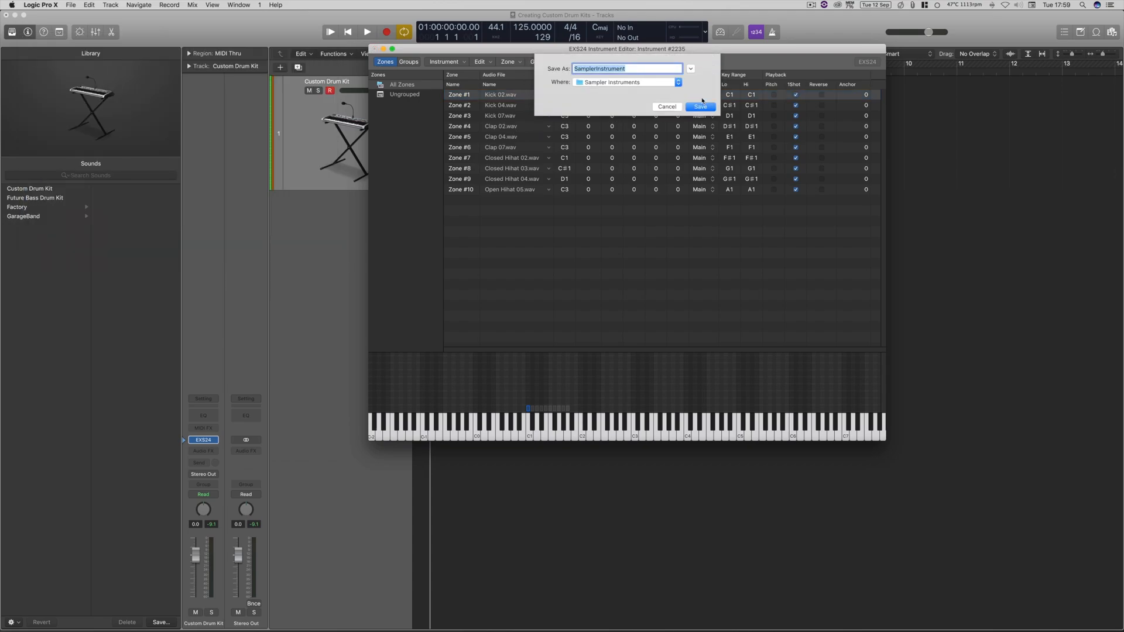
{"action": "type", "text": "Future Bass"}
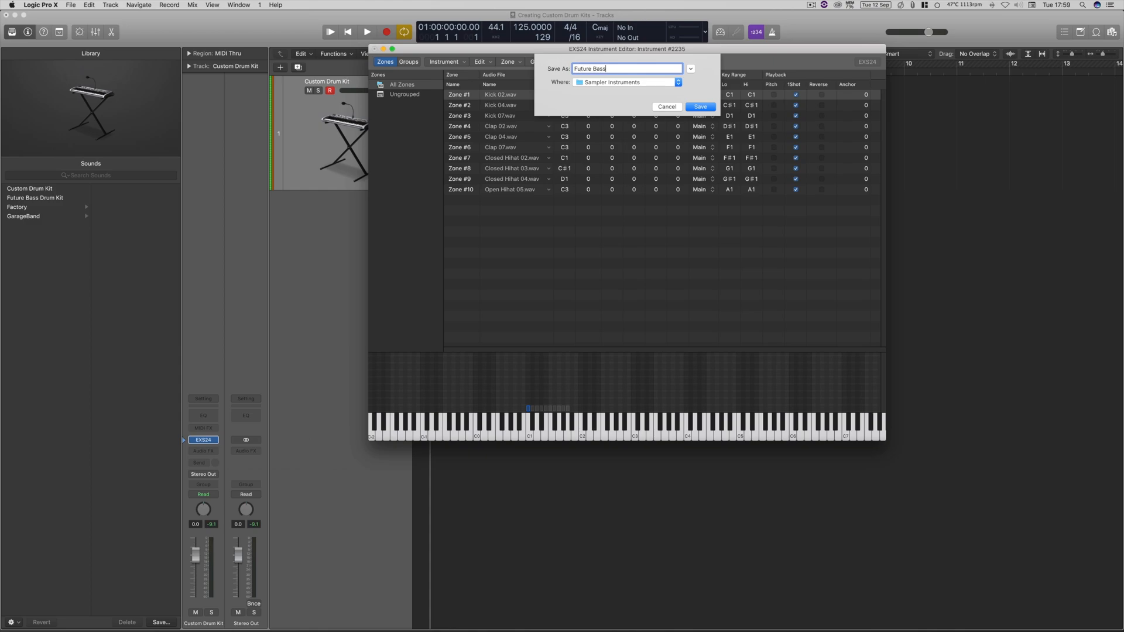
{"action": "type", "text": "Drum Kit"}
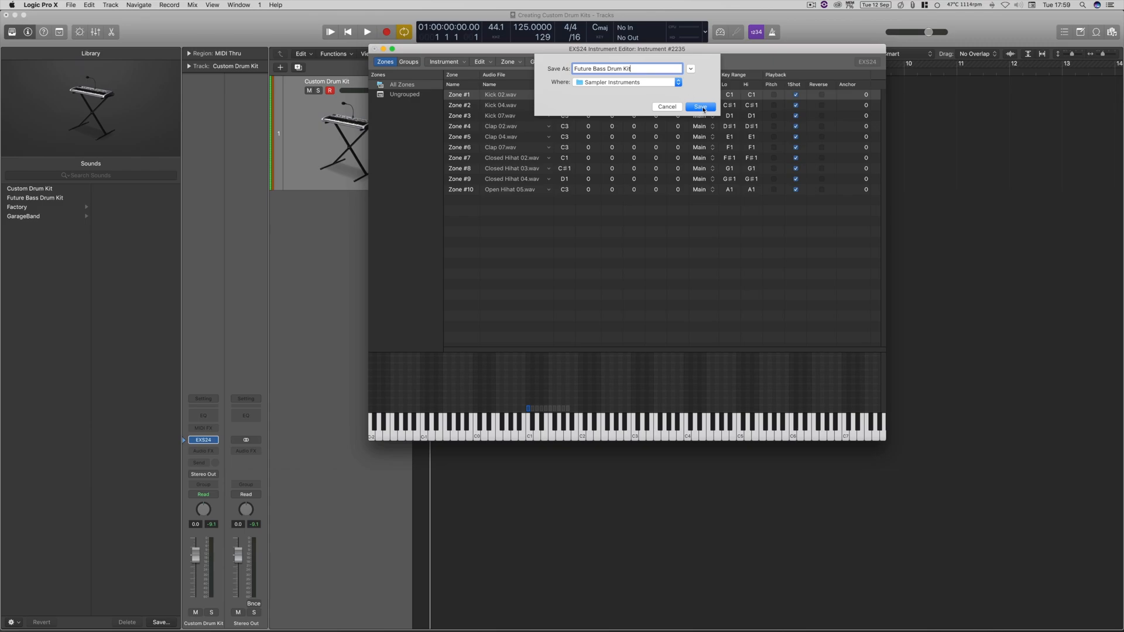
{"action": "left_click", "coordinate": [700, 107]}
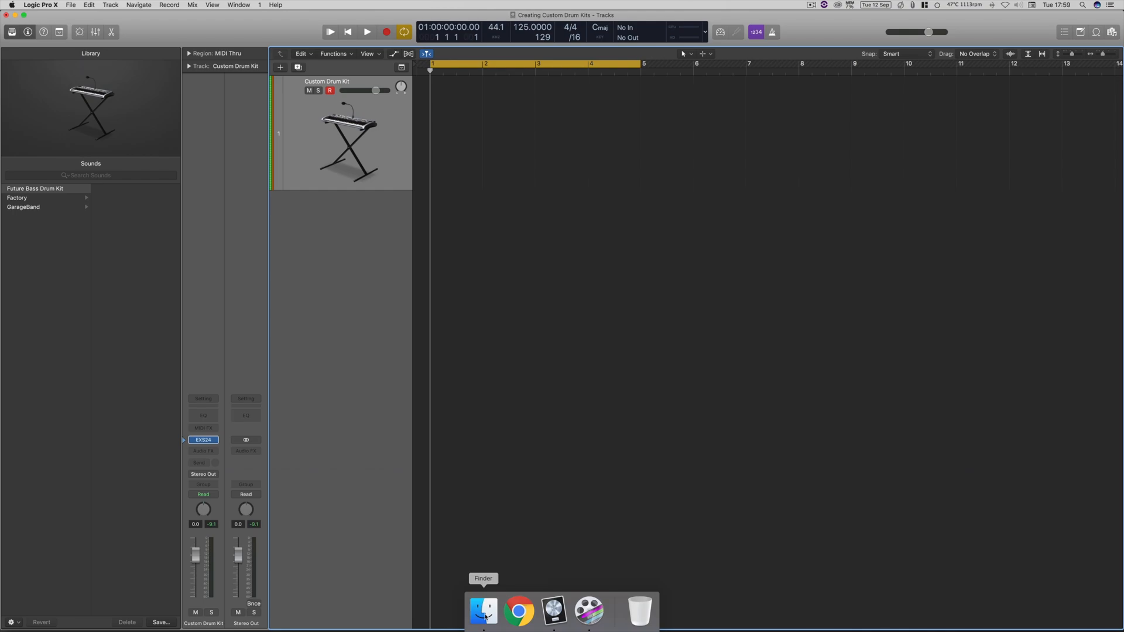
Step: Browse in Finder to Library > Application Support > Logic > Sampler Instruments
{"action": "left_click", "coordinate": [484, 611]}
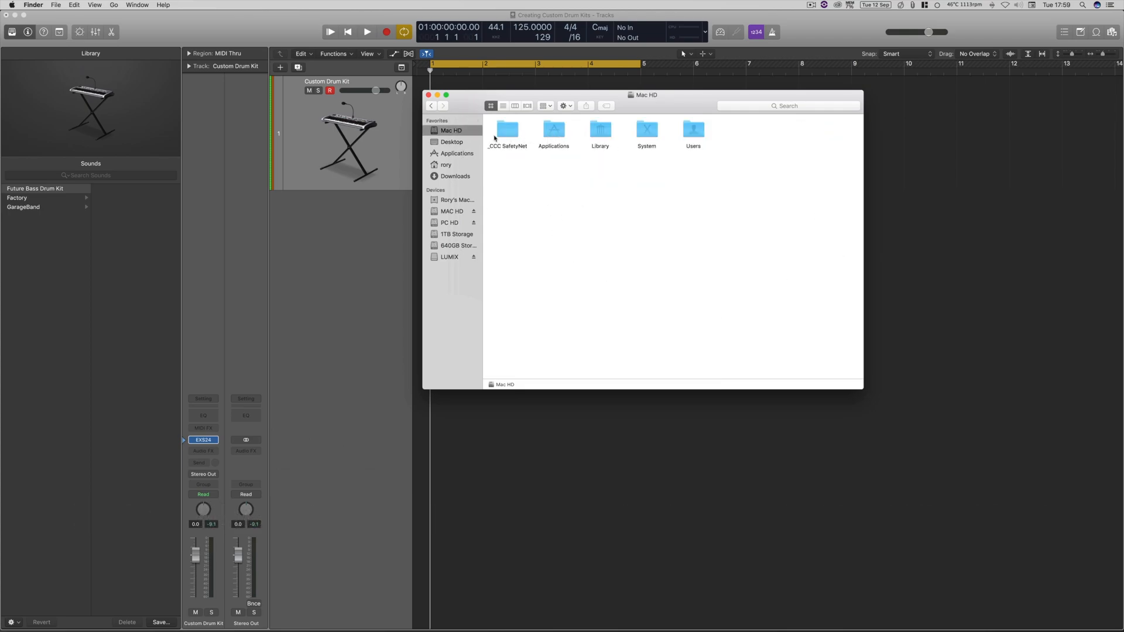
{"action": "left_click", "coordinate": [600, 128]}
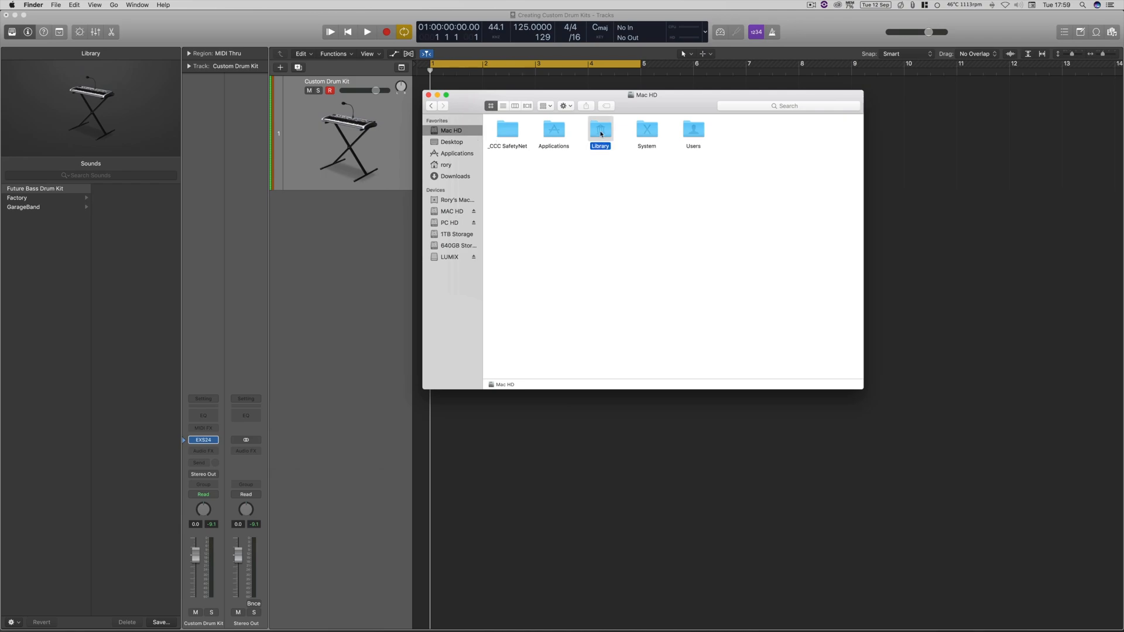
{"action": "double_click", "coordinate": [599, 130]}
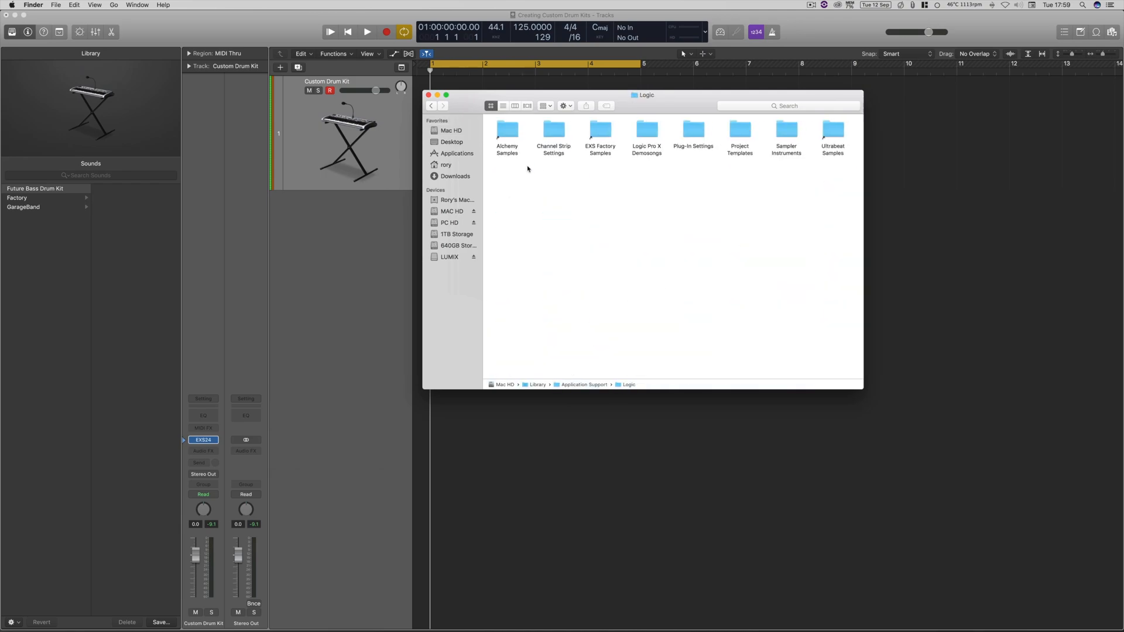
{"action": "double_click", "coordinate": [785, 132]}
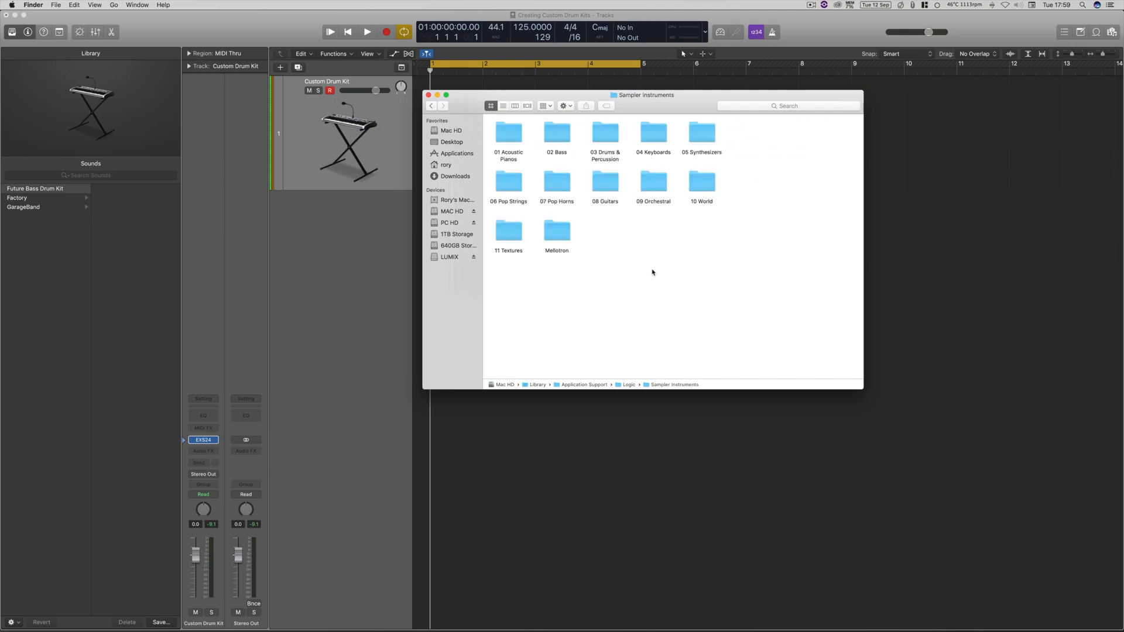
{"action": "mouse_move", "coordinate": [589, 163]}
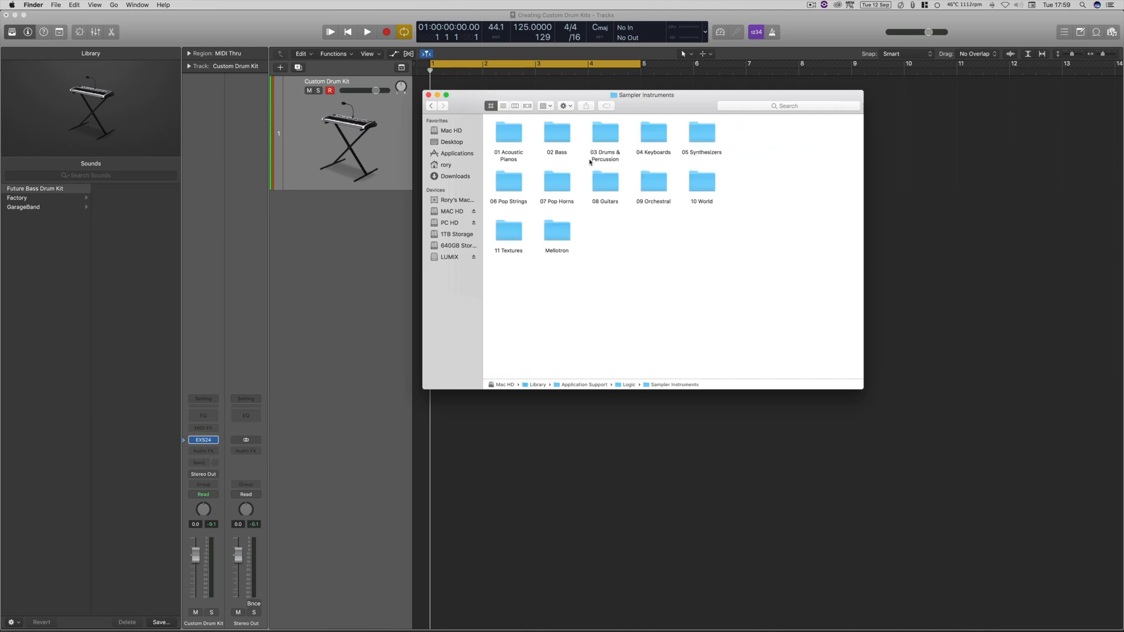
{"action": "left_click", "coordinate": [428, 95]}
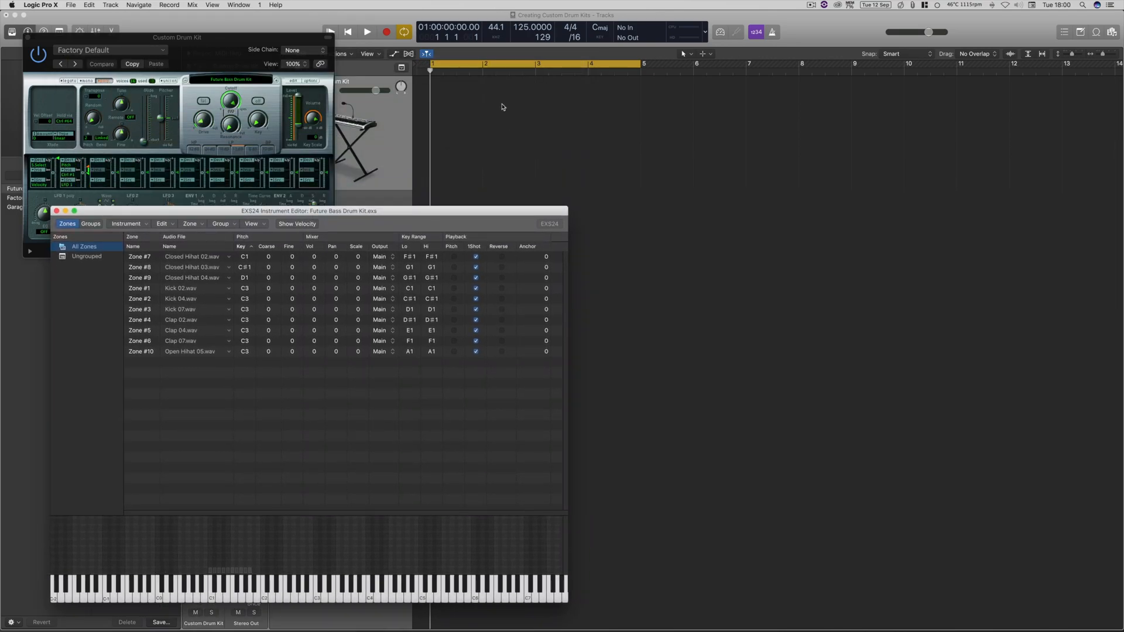
{"action": "mouse_move", "coordinate": [525, 151]}
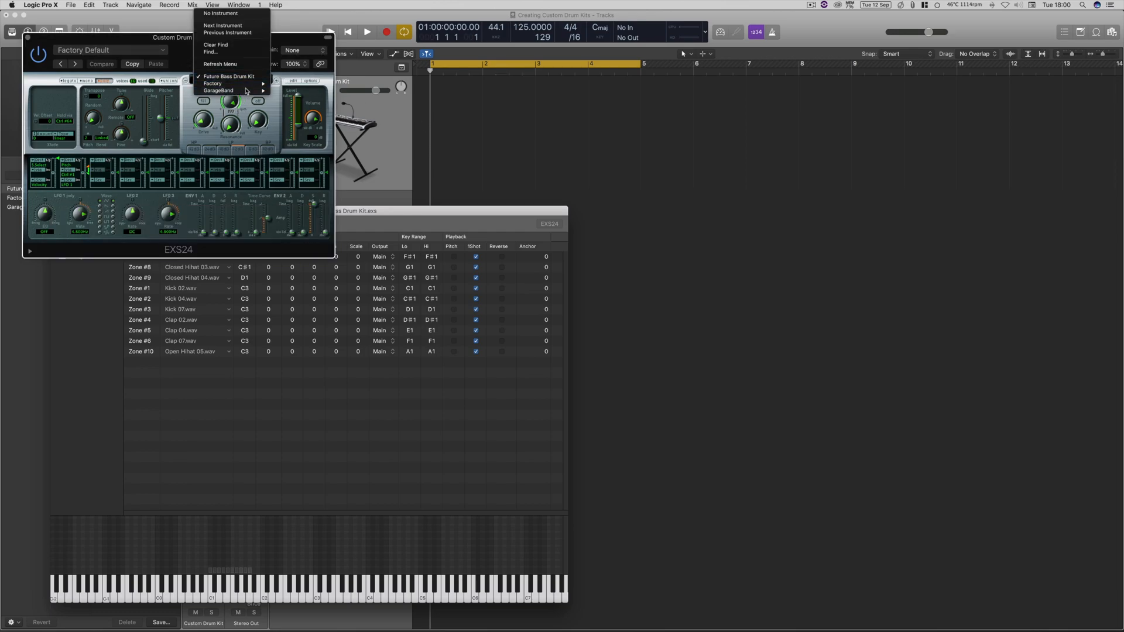
{"action": "mouse_move", "coordinate": [212, 83]}
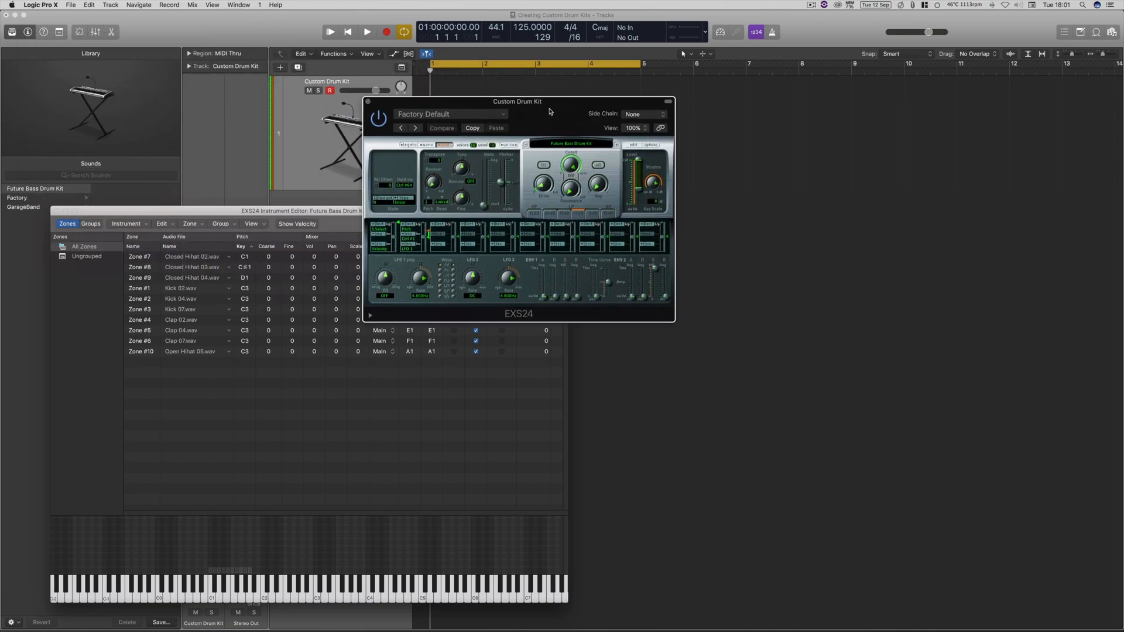
Step: Move the EXS24 plugin window aside so the Future Bass Drum Kit zones are visible
{"action": "left_click_drag", "start_coordinate": [518, 101], "coordinate": [763, 99]}
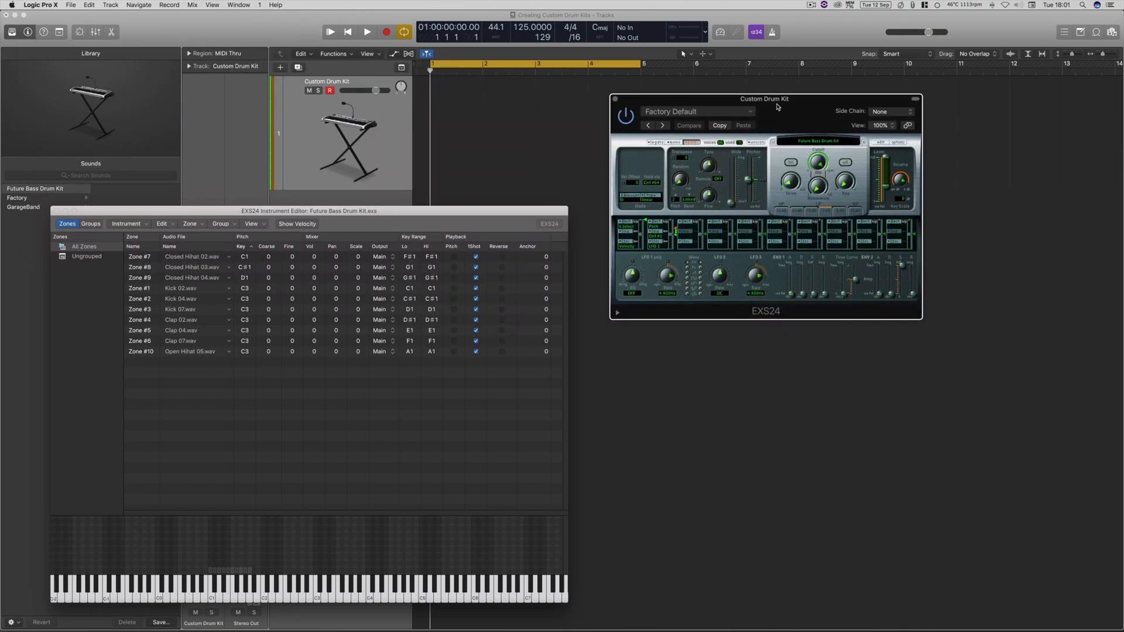